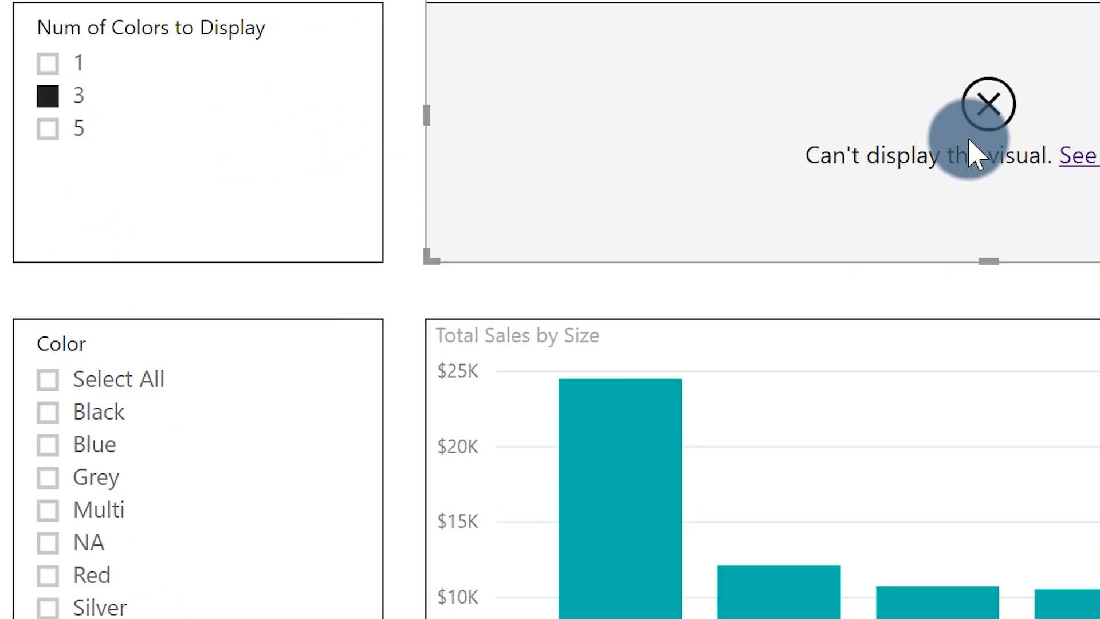
pyautogui.click(196, 463)
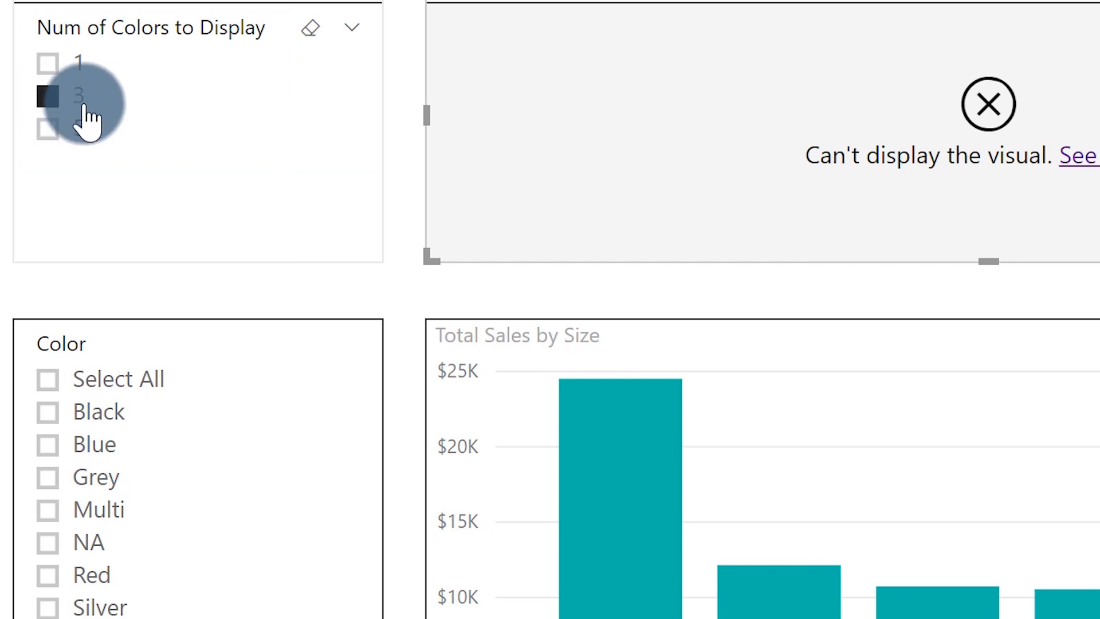
pyautogui.moveTo(94, 102)
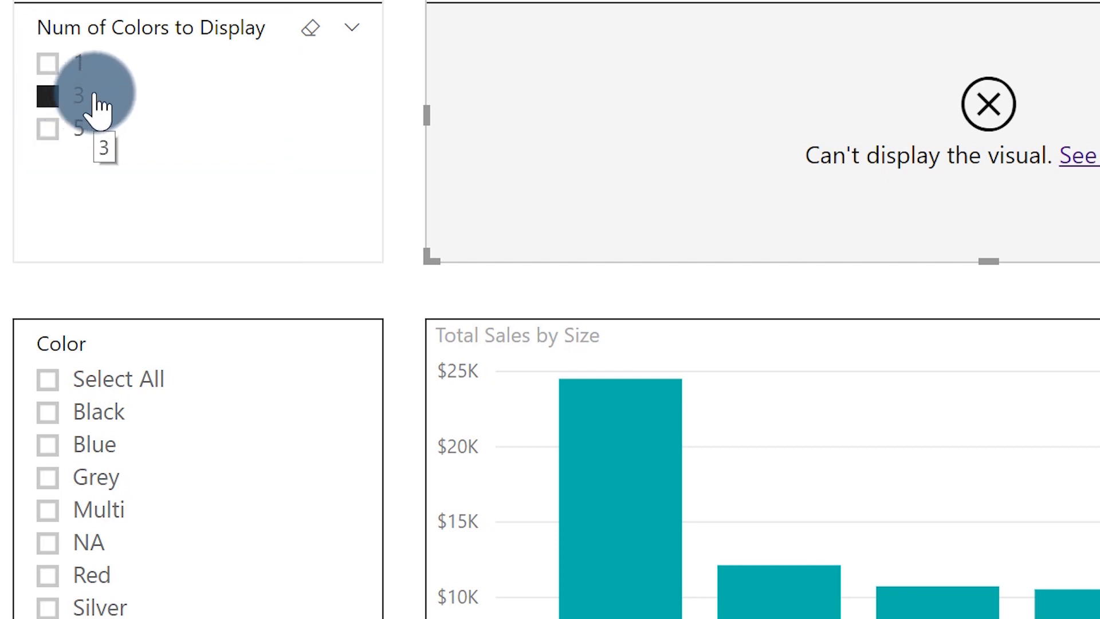